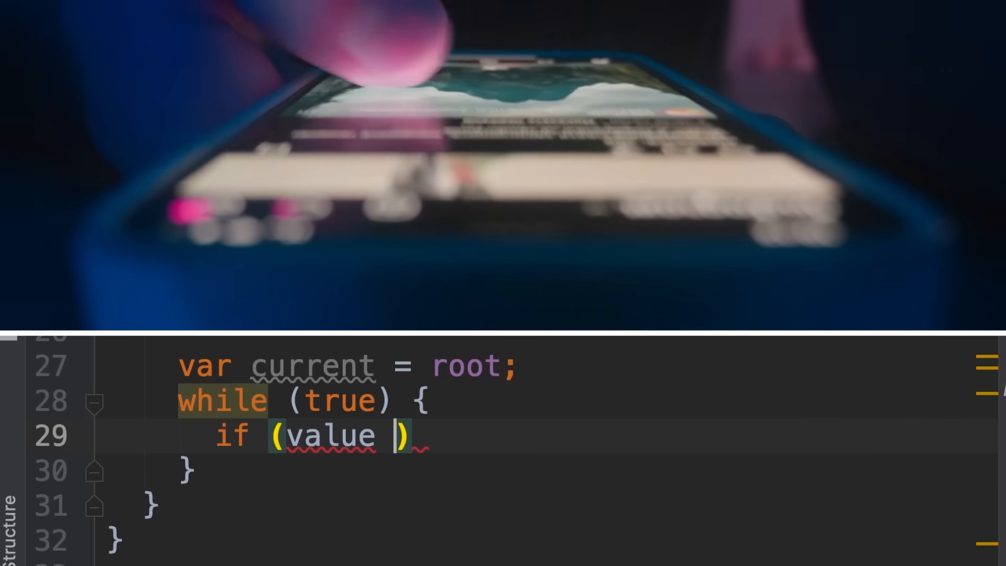
{"action": "type", "text": "< current.value"}
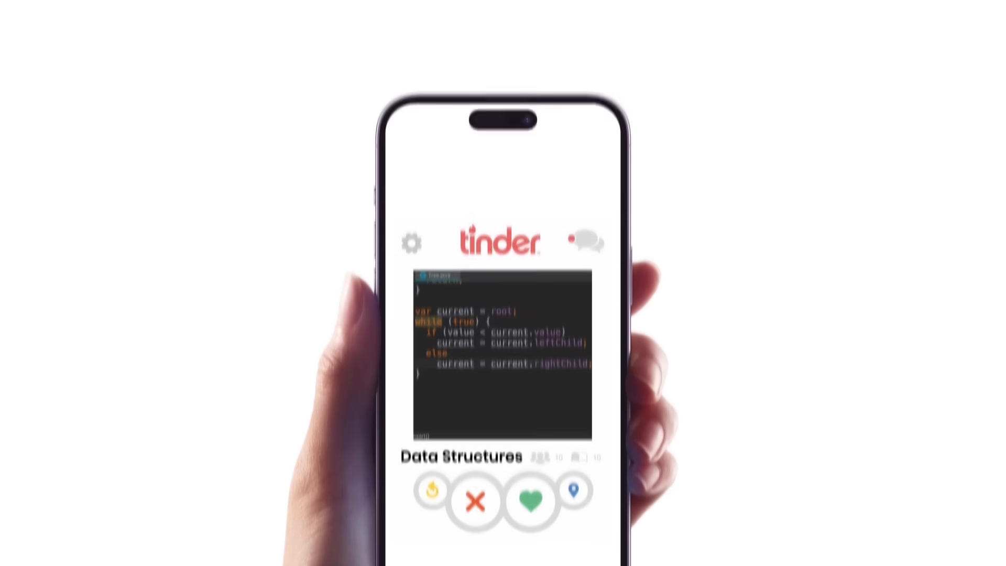
{"action": "left_click", "coordinate": [531, 414]}
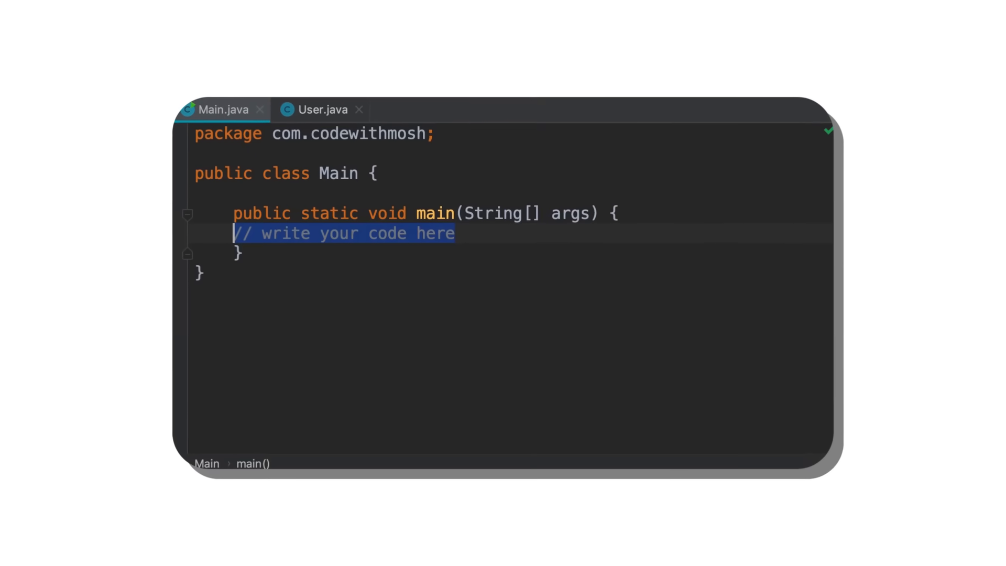
{"action": "type", "text": "User user ="}
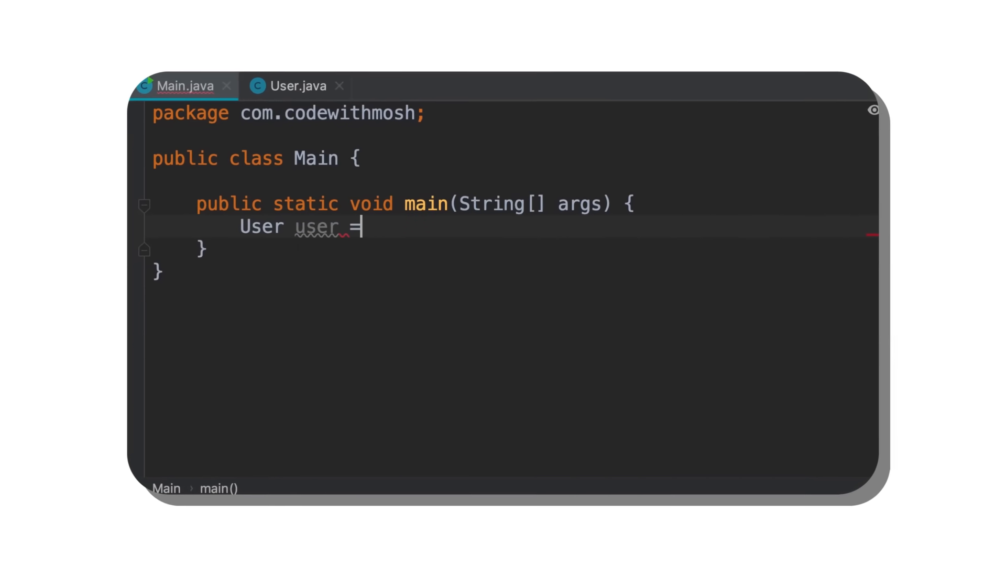
{"action": "type", "text": "new User();"}
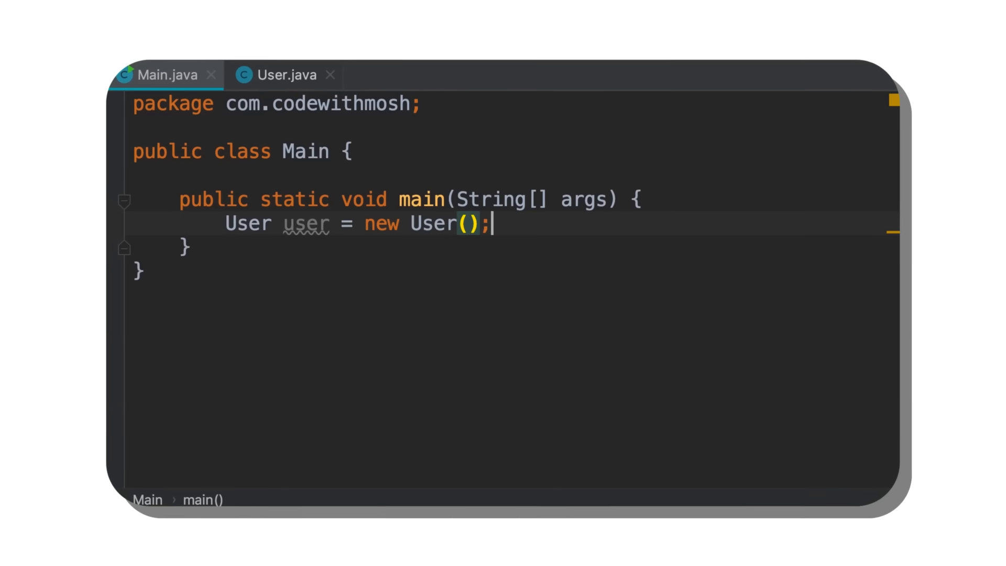
{"action": "double_click", "coordinate": [302, 221]}
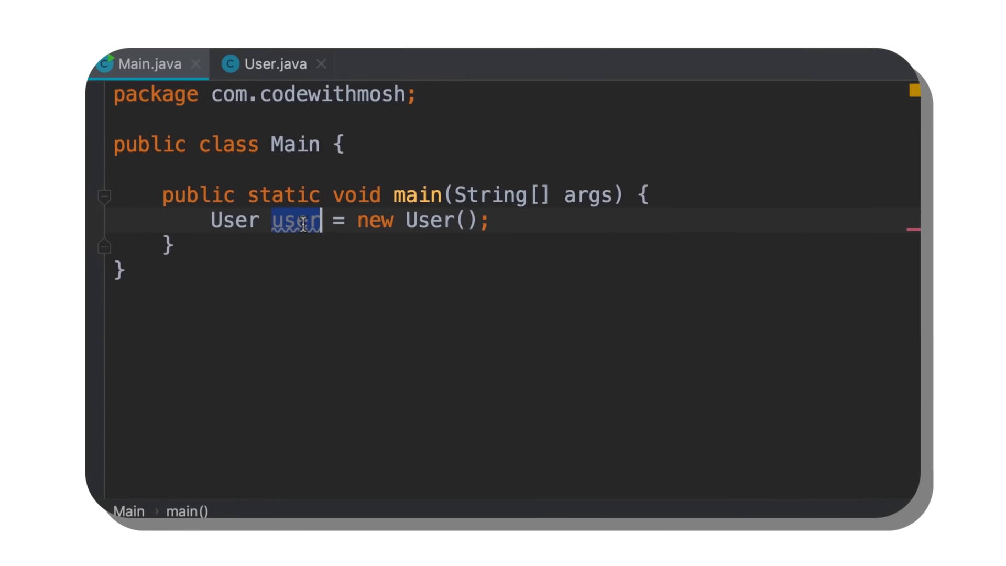